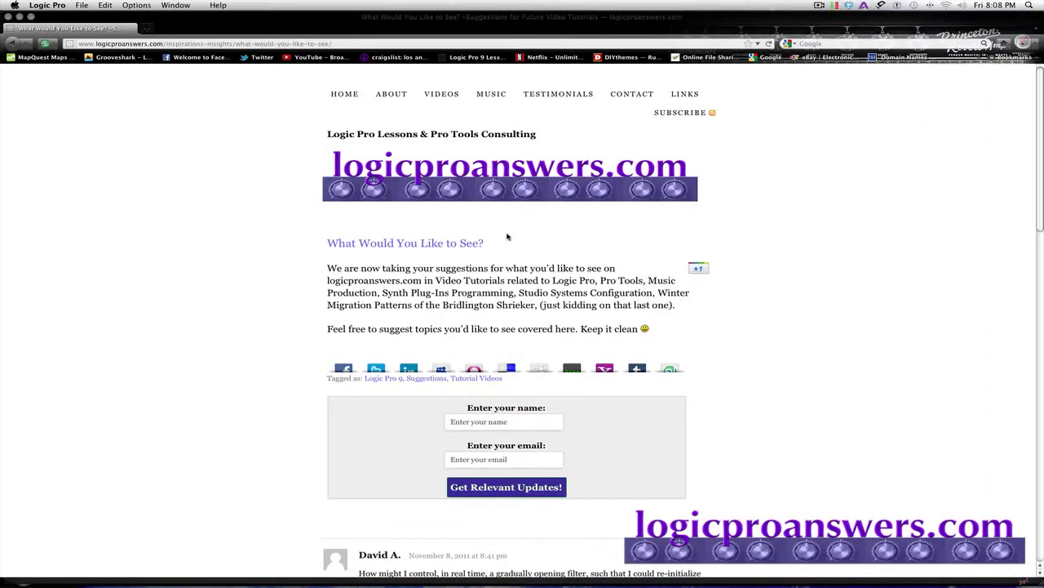
mouse_move(411, 265)
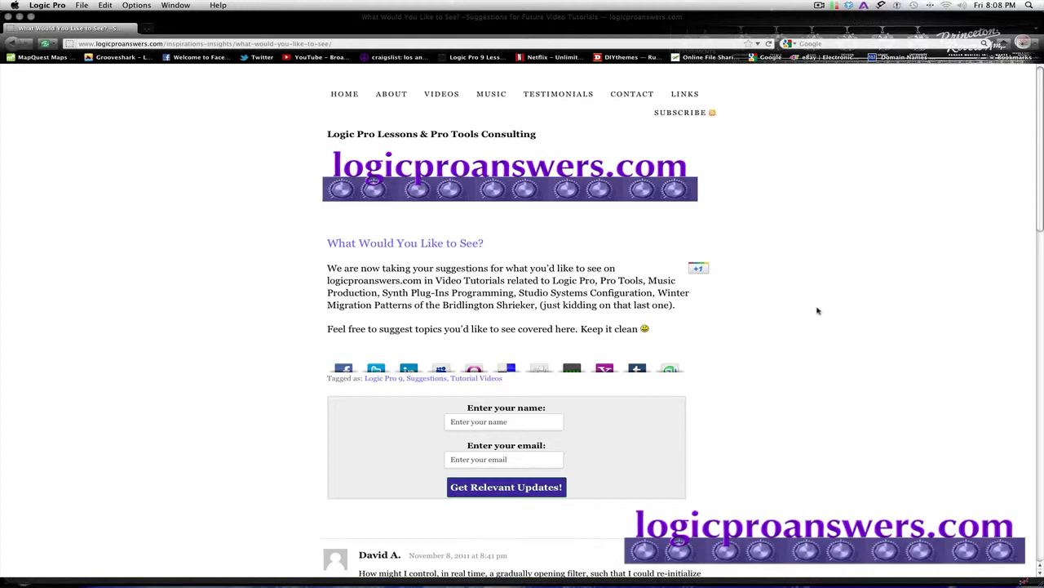
Create a new project and enter 'Where do all the files go' as its save name.
scroll("down", 3)
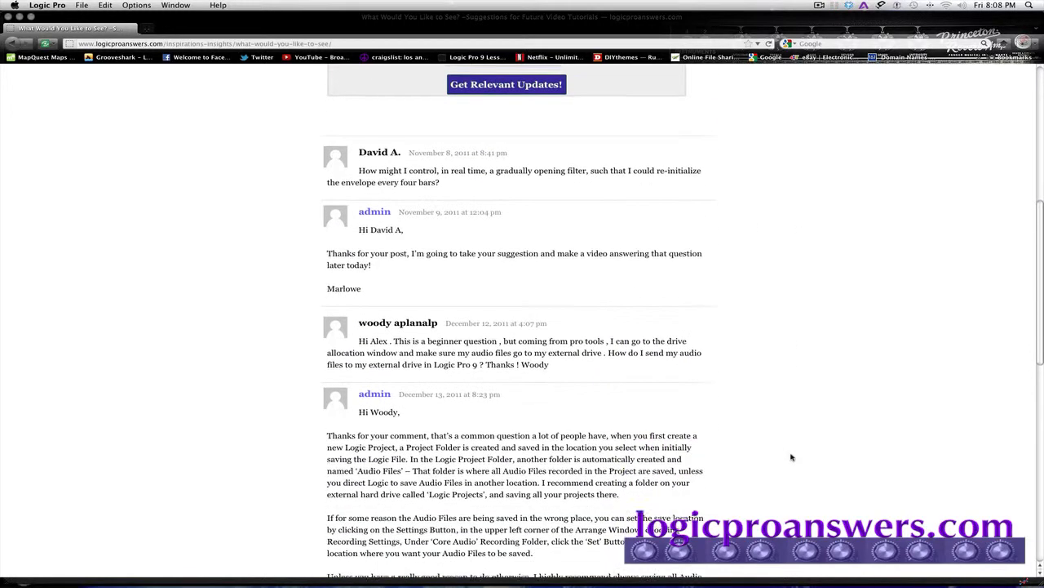
scroll("down", 3)
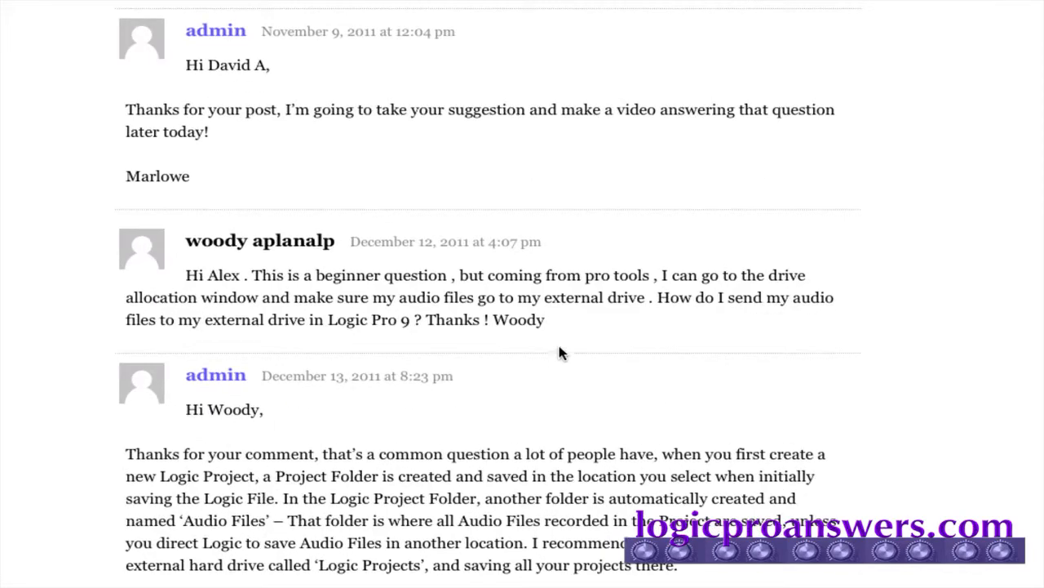
mouse_move(633, 296)
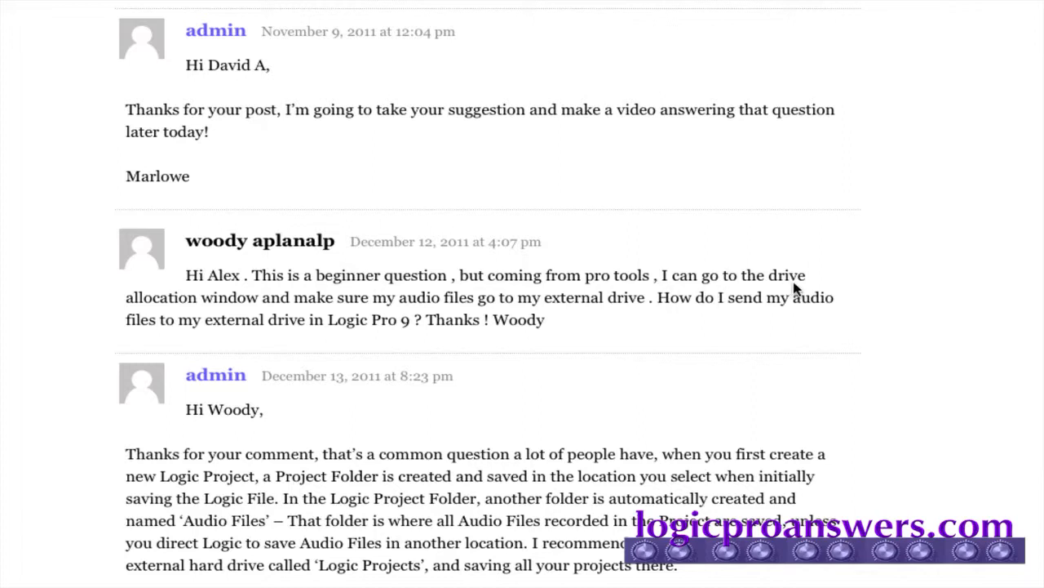
mouse_move(697, 354)
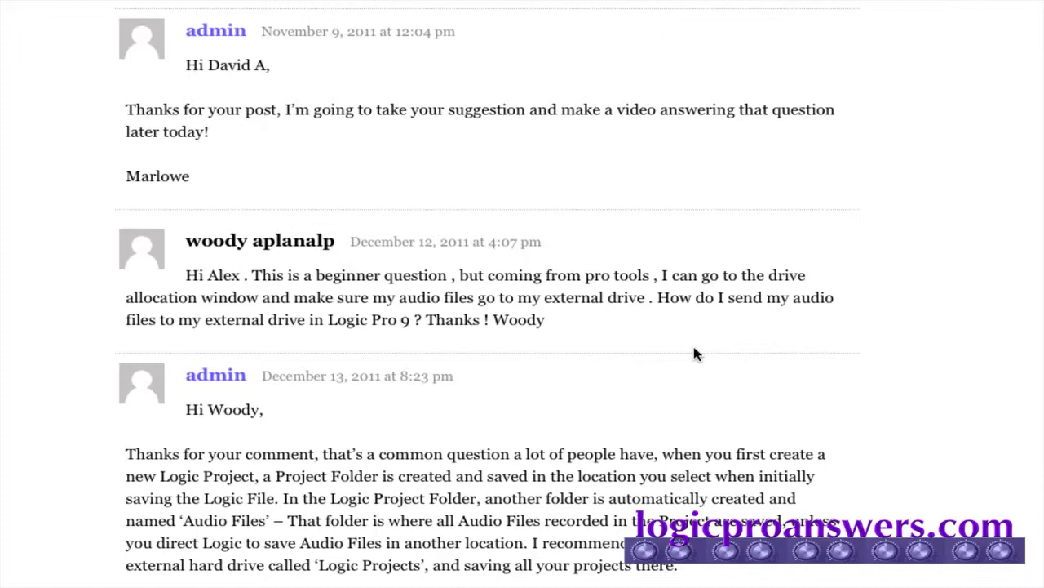
mouse_move(658, 341)
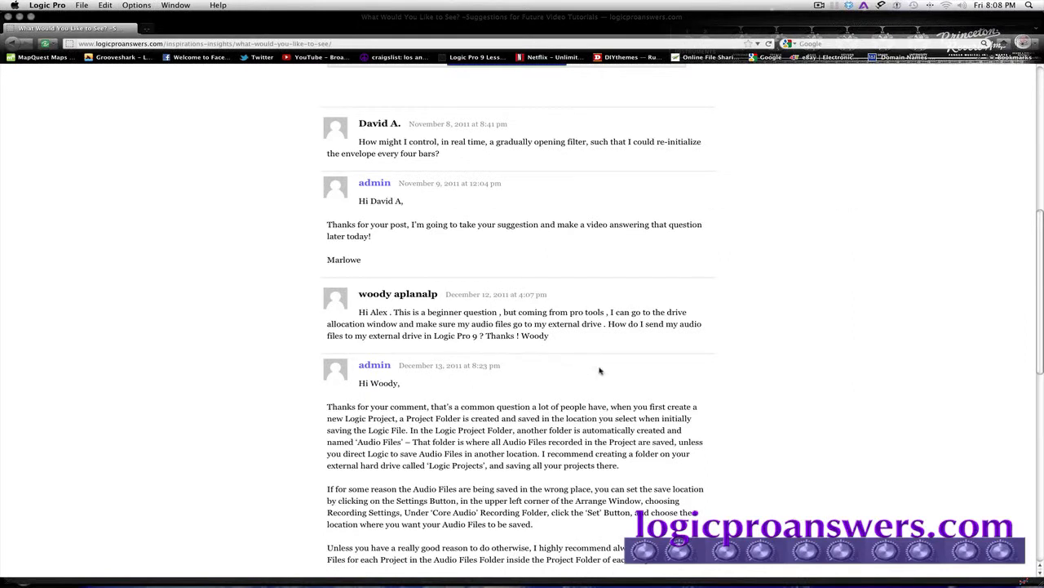
mouse_move(134, 202)
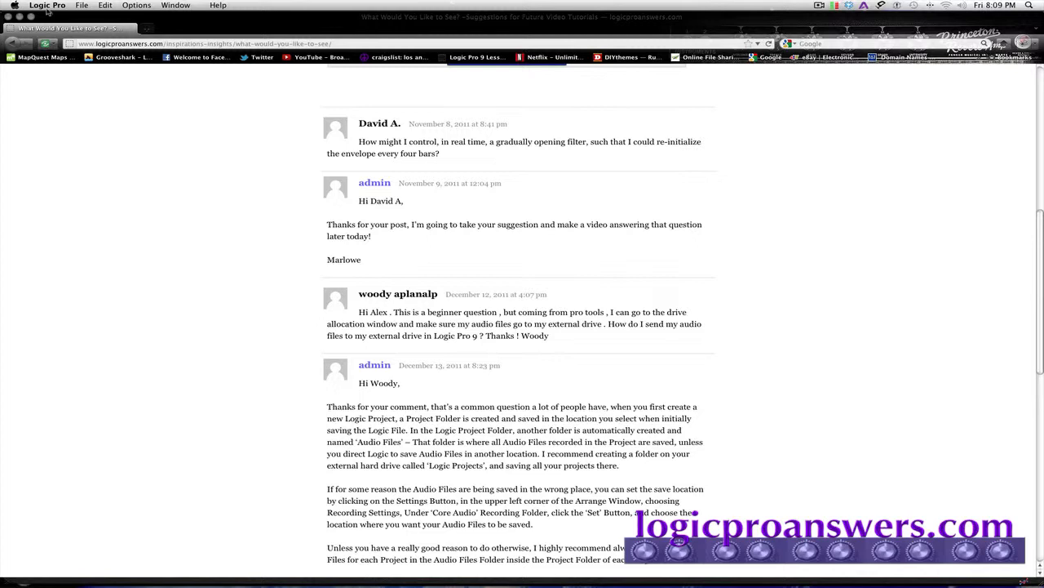
left_click(96, 7)
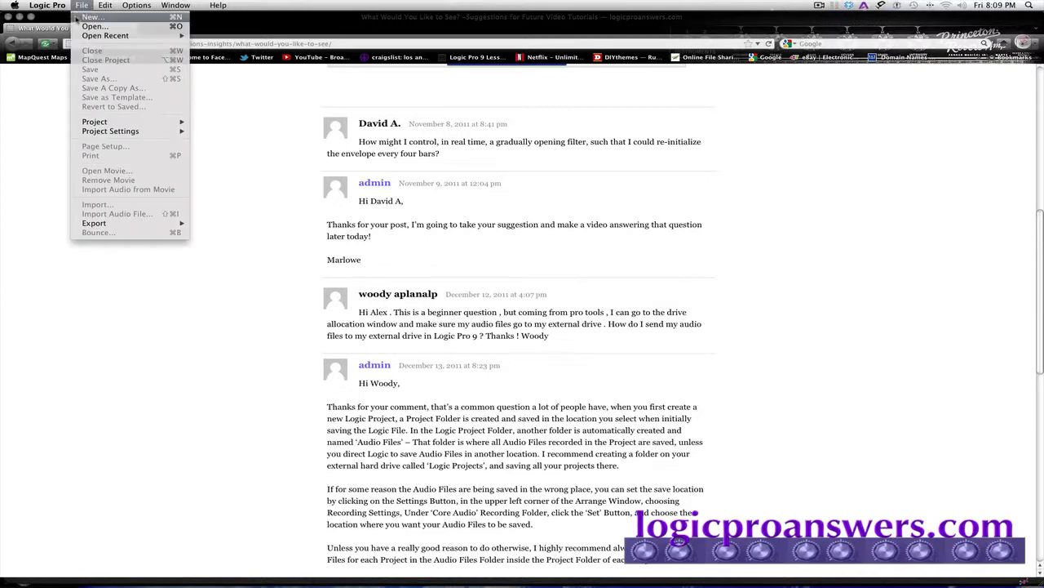
left_click(98, 18)
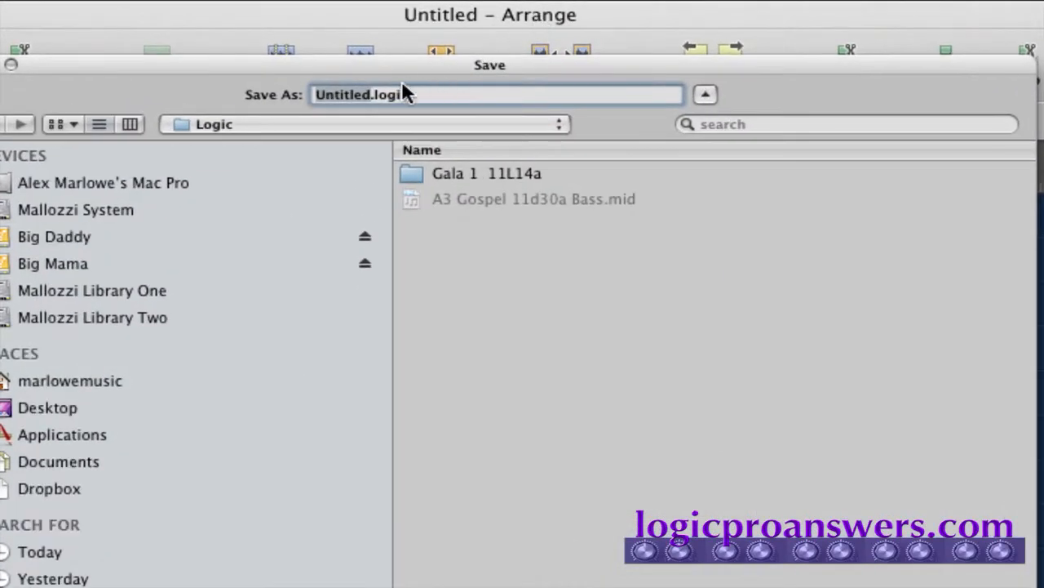
type("Where do all")
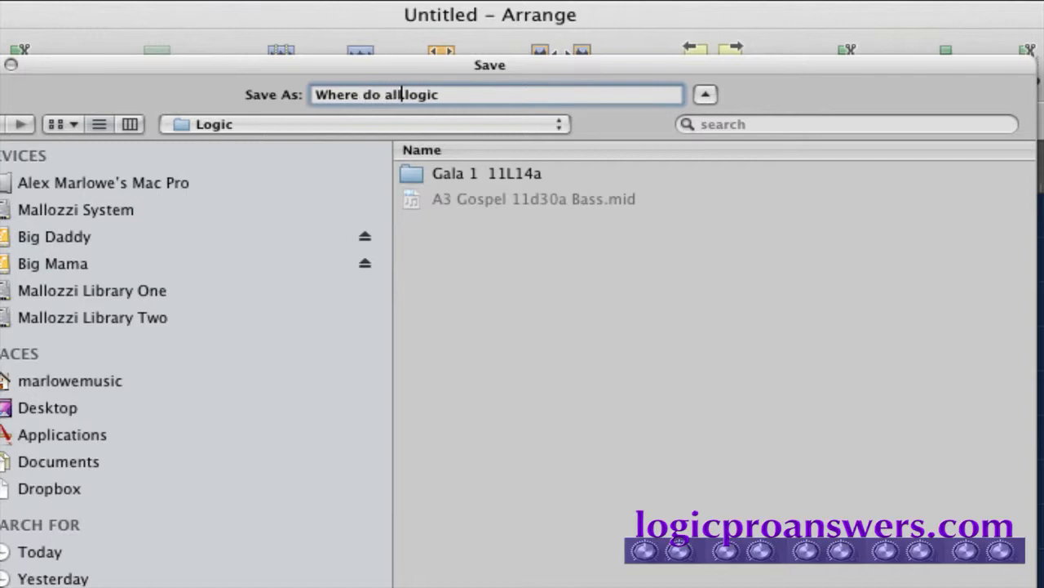
type("the files go")
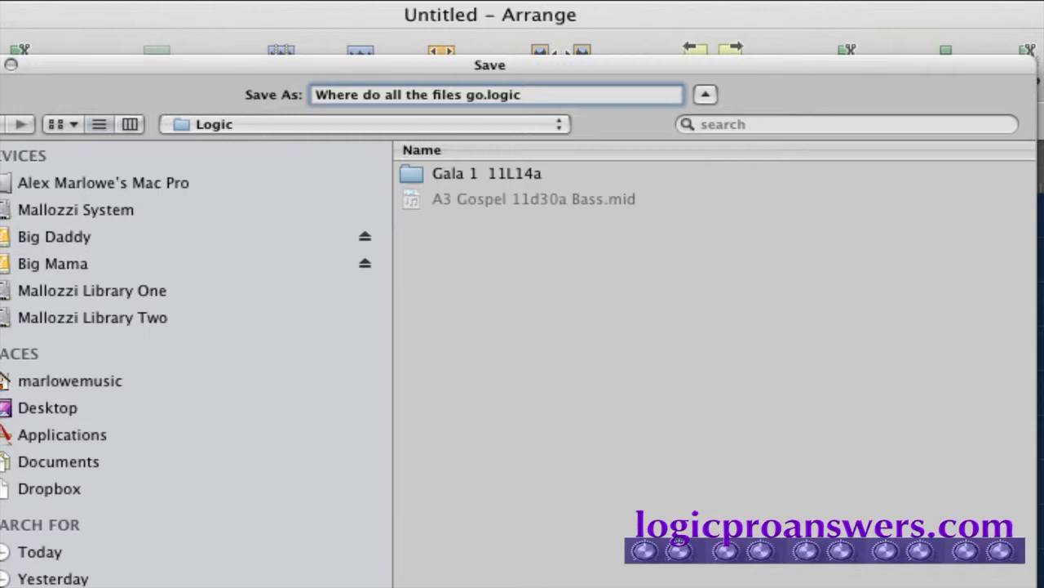
mouse_move(293, 130)
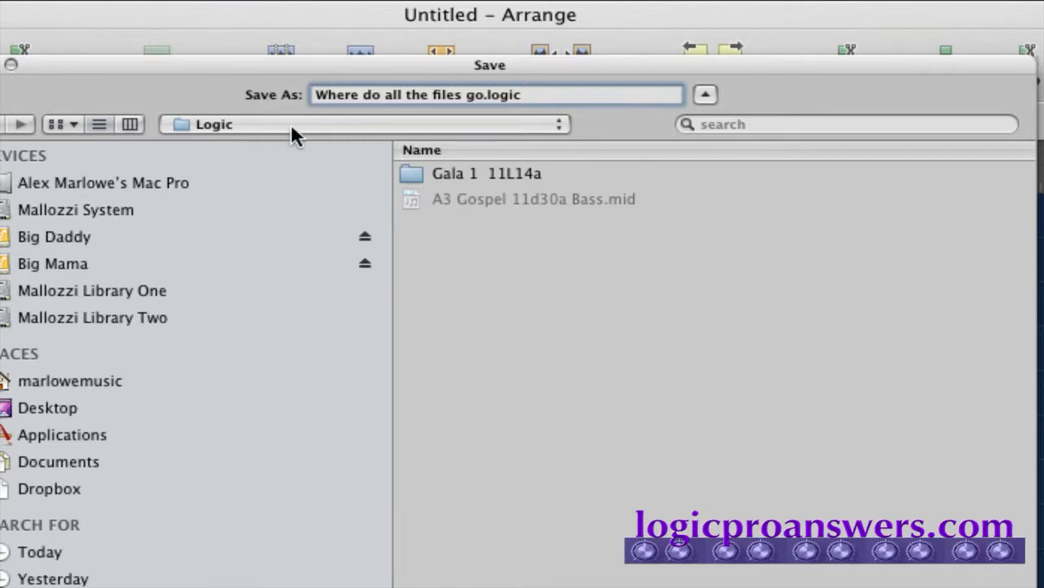
Choose Desktop as the save location and save the project there.
left_click(359, 124)
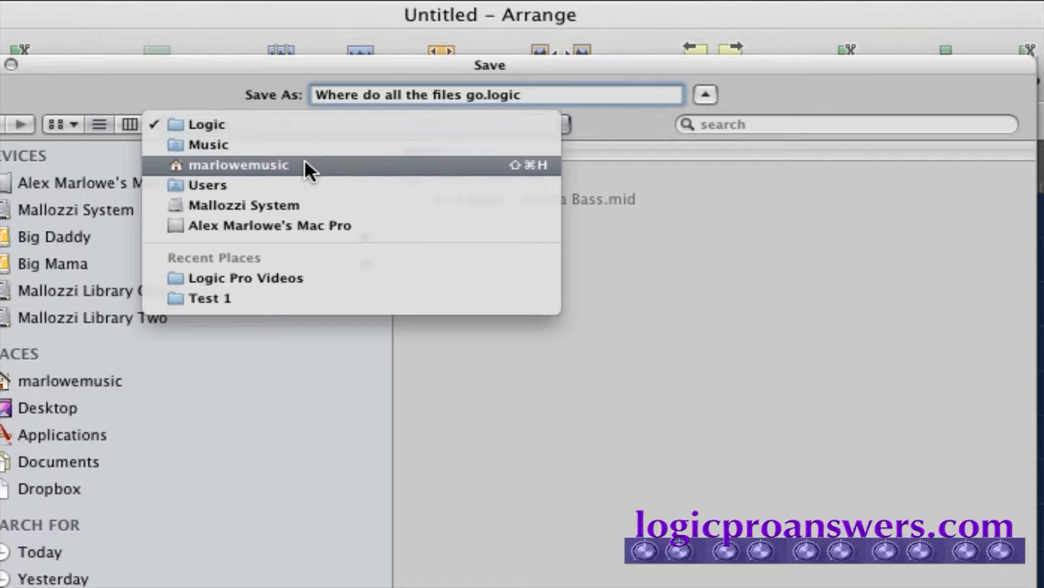
mouse_move(286, 132)
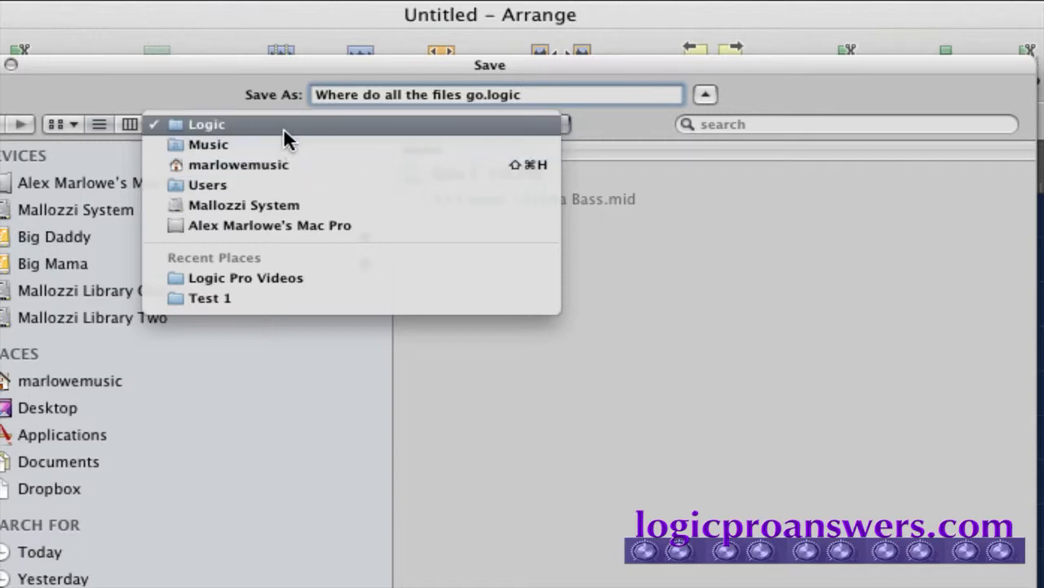
left_click(206, 124)
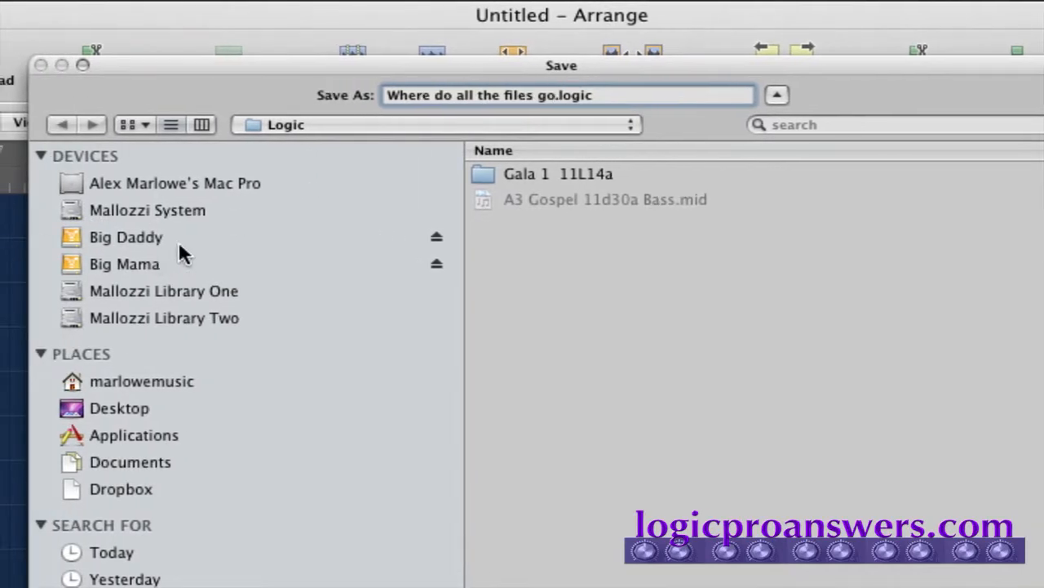
mouse_move(273, 295)
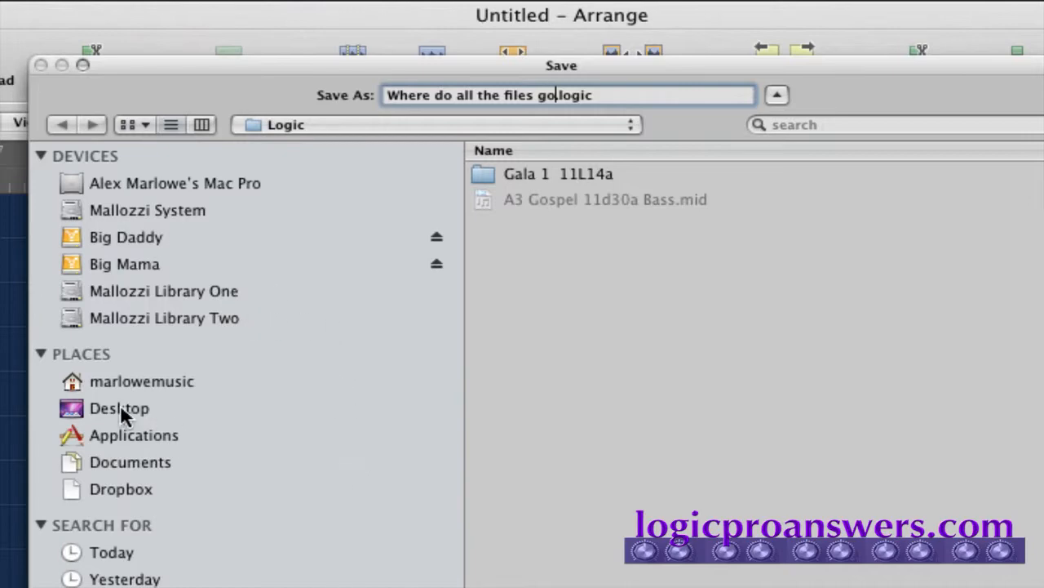
left_click(119, 408)
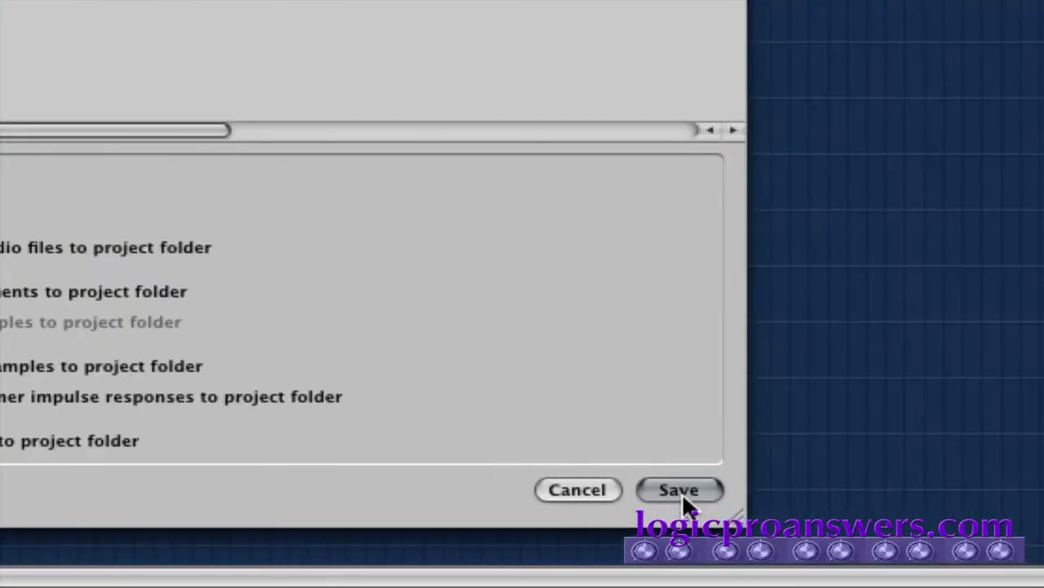
left_click(678, 490)
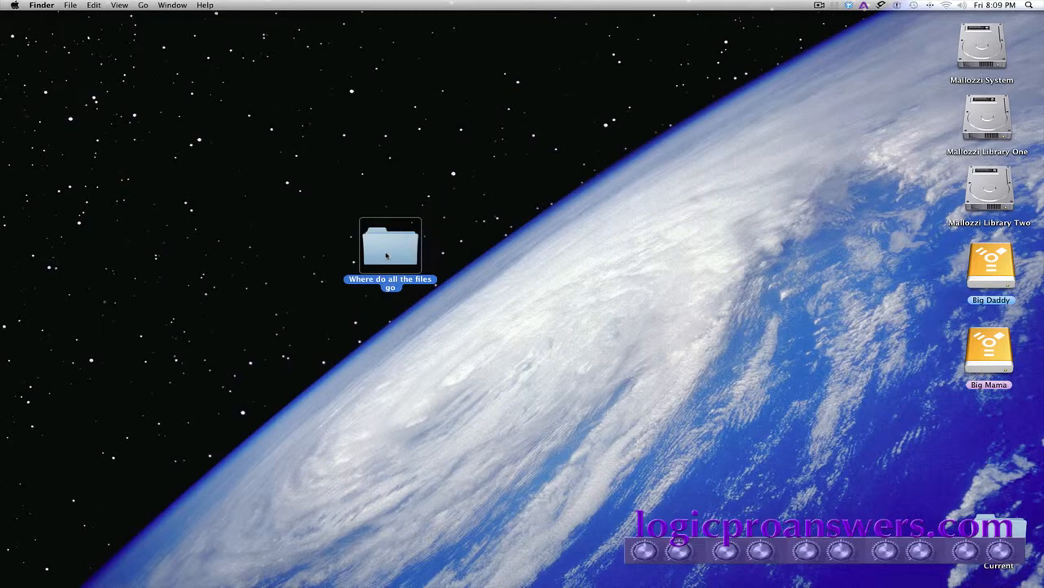
double_click(391, 245)
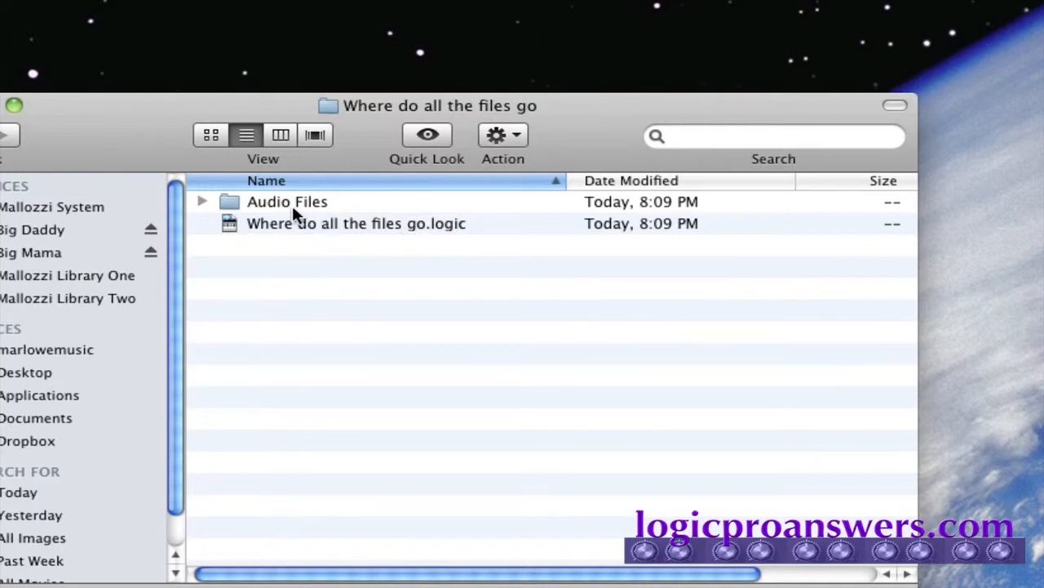
mouse_move(281, 211)
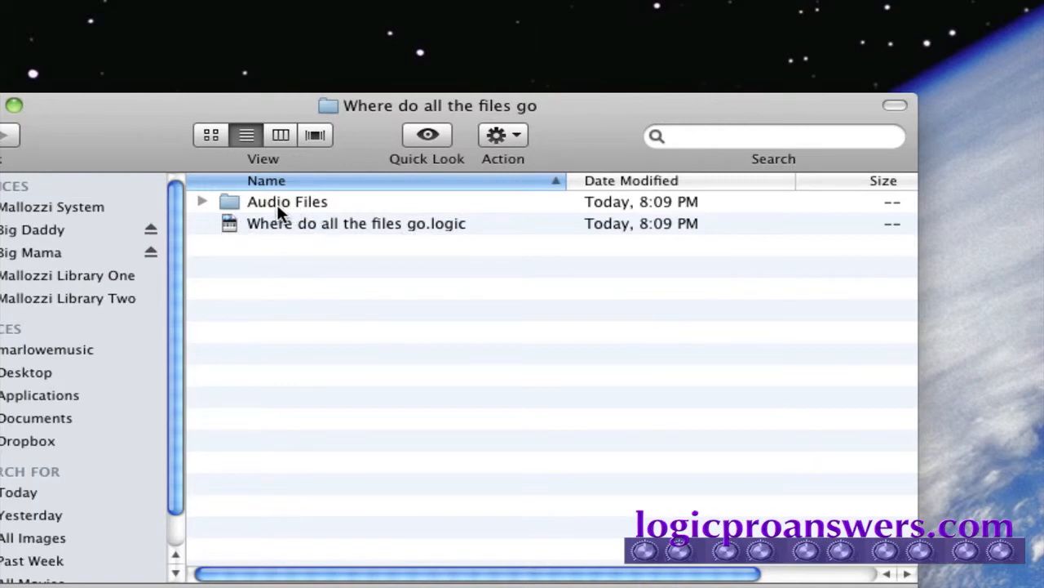
mouse_move(257, 211)
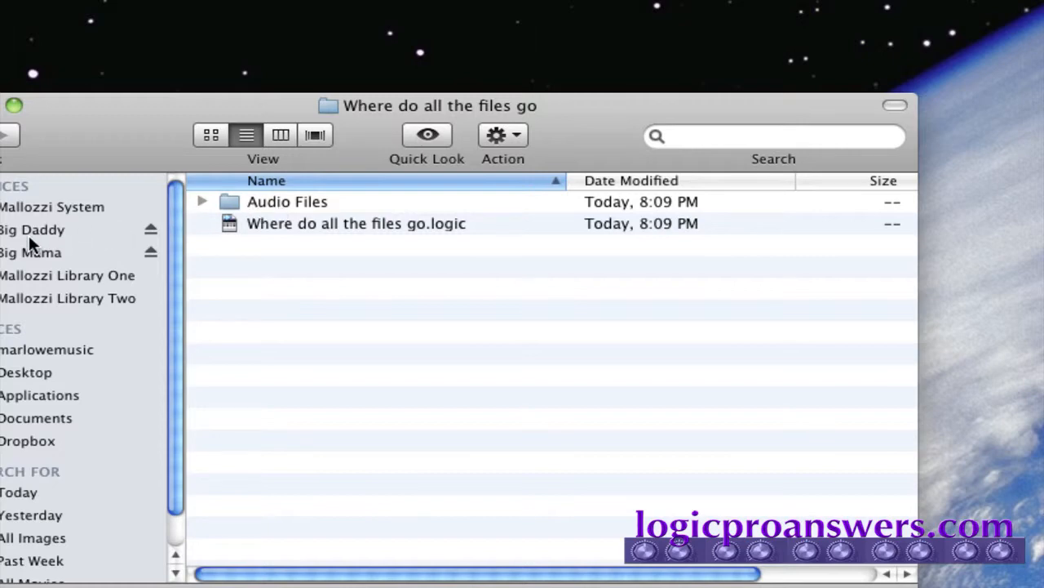
mouse_move(282, 227)
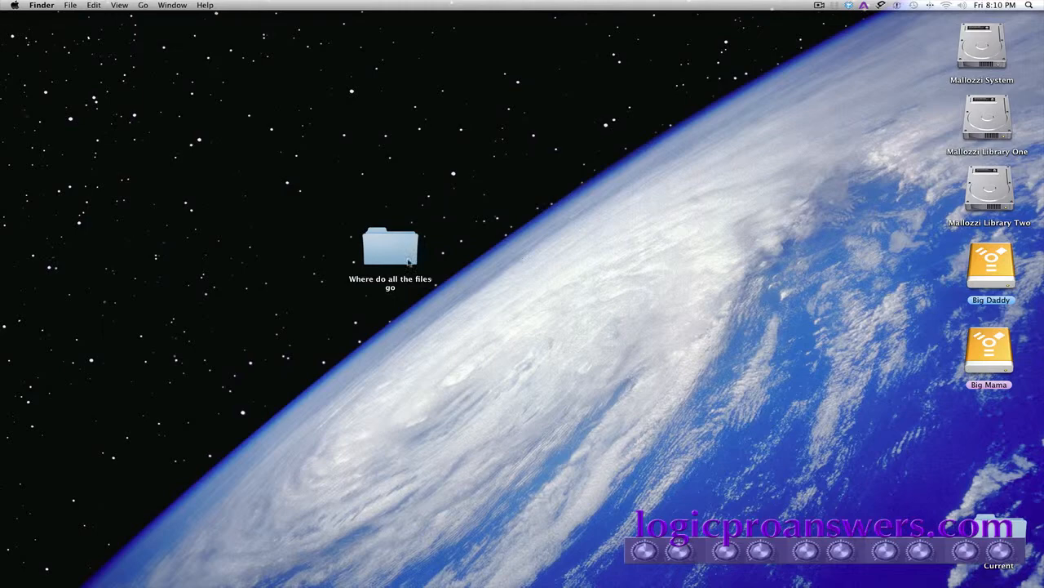
double_click(390, 243)
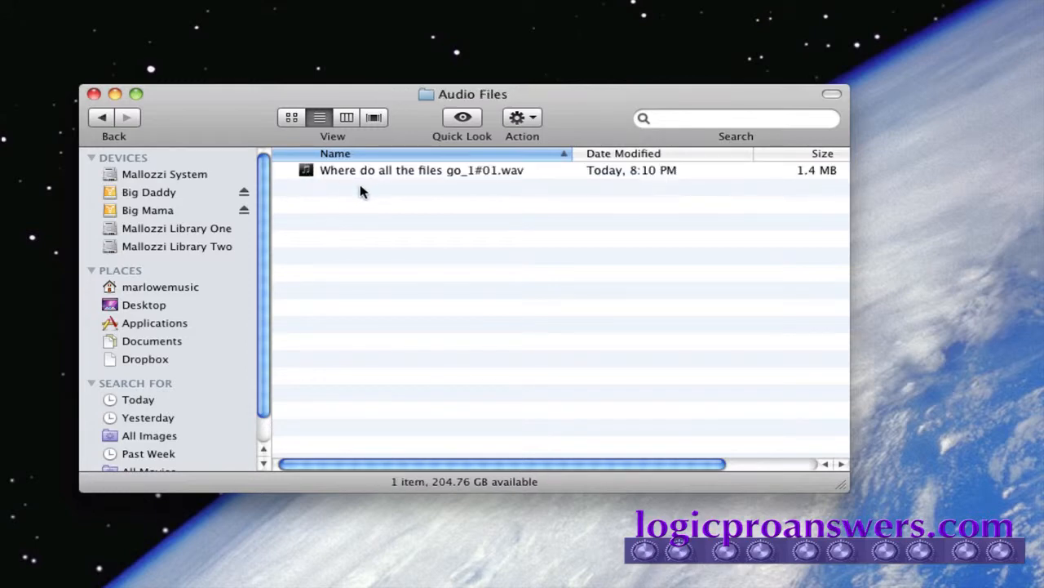
mouse_move(483, 188)
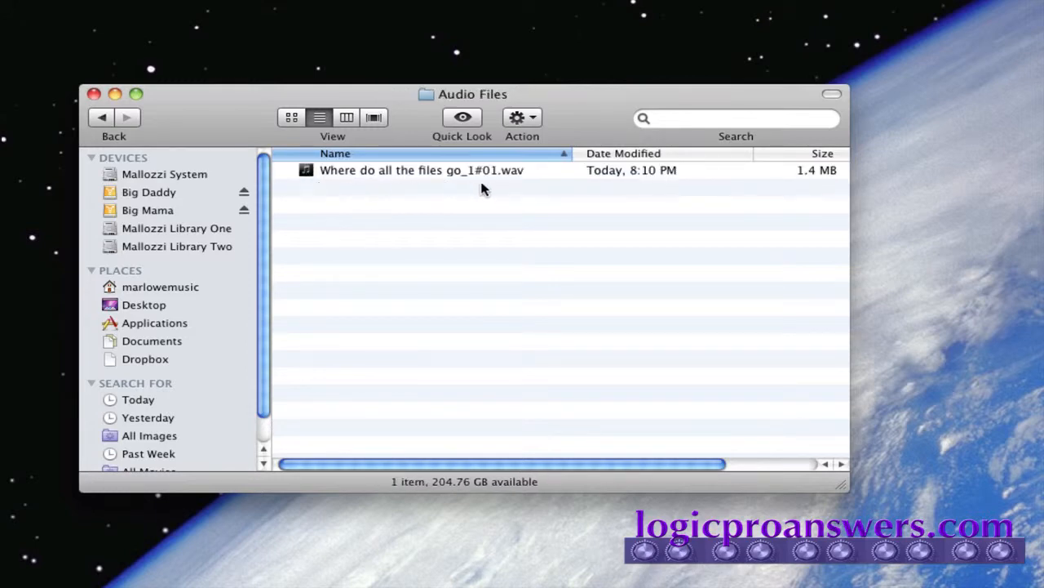
mouse_move(502, 190)
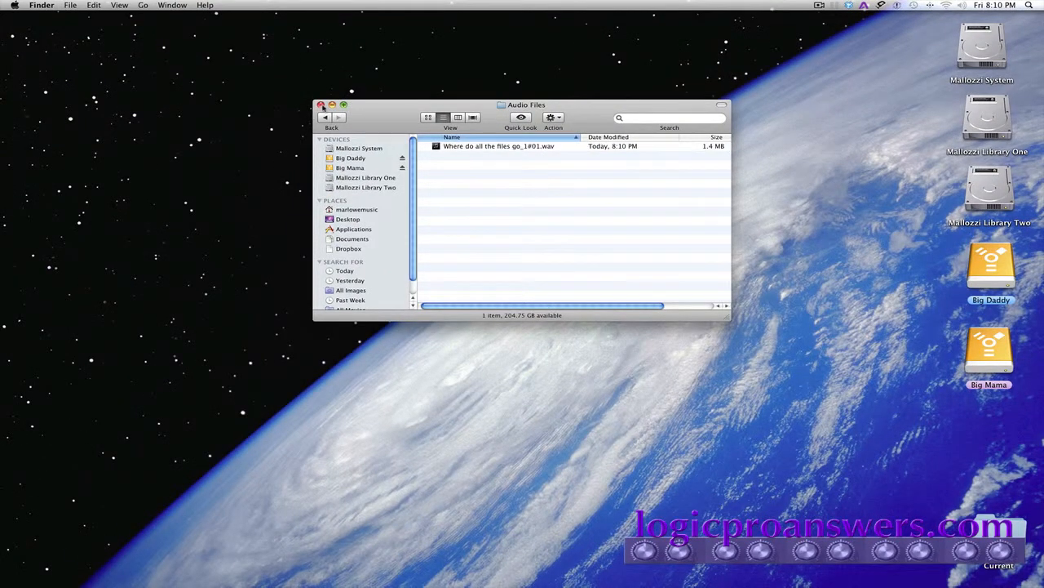
left_click(319, 104)
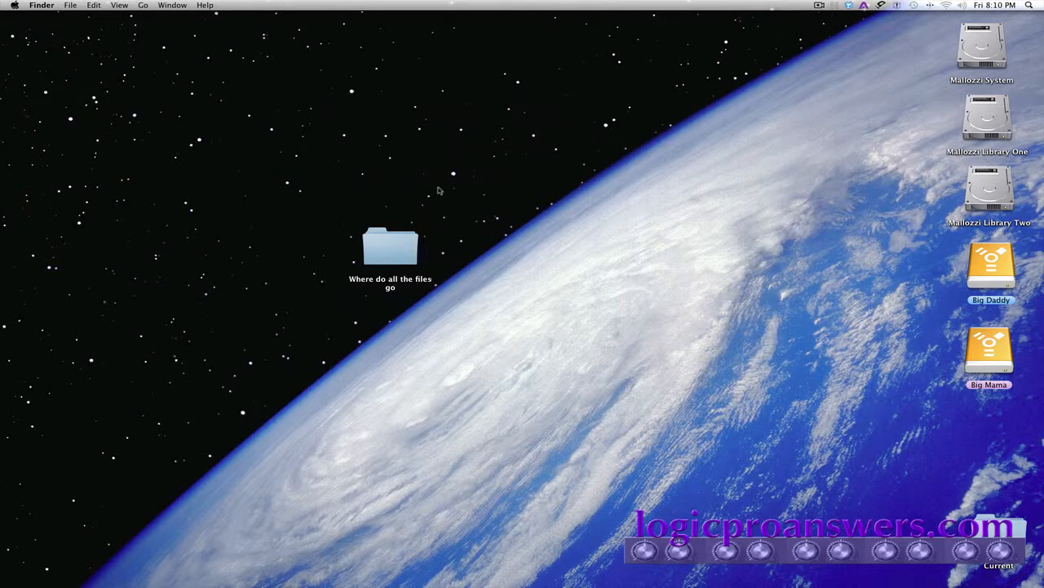
mouse_move(520, 144)
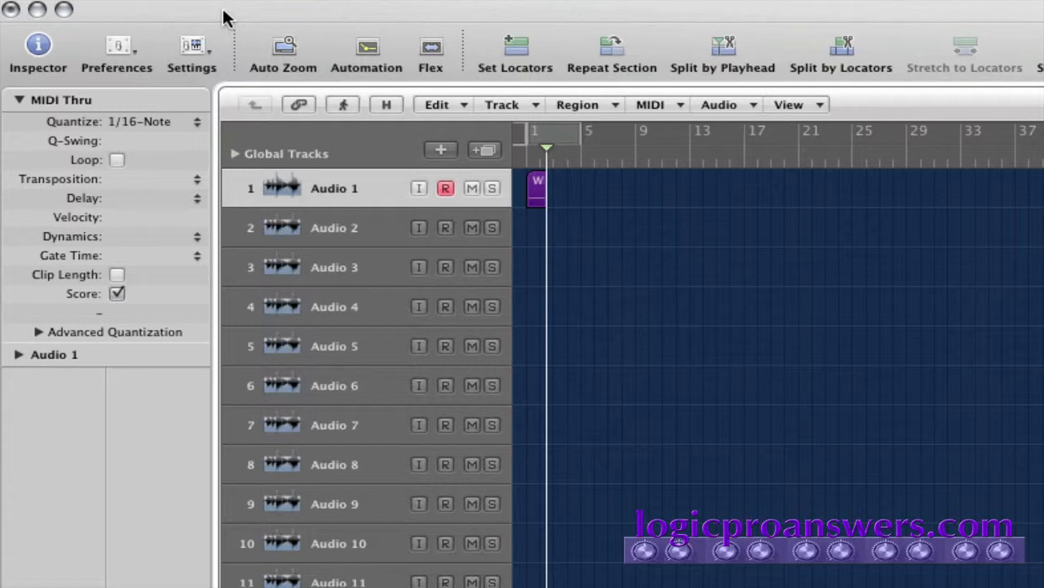
mouse_move(214, 59)
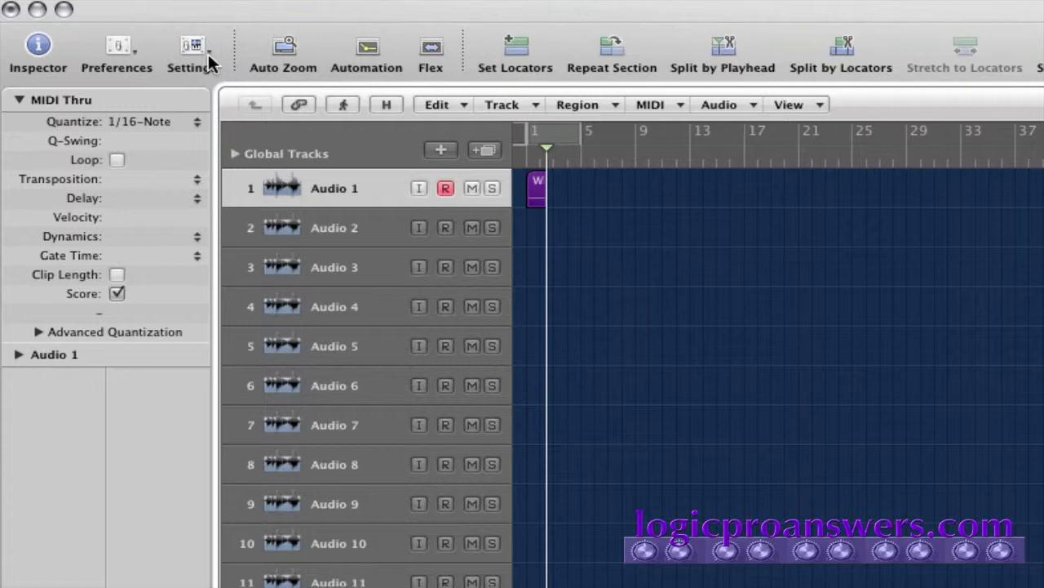
mouse_move(167, 73)
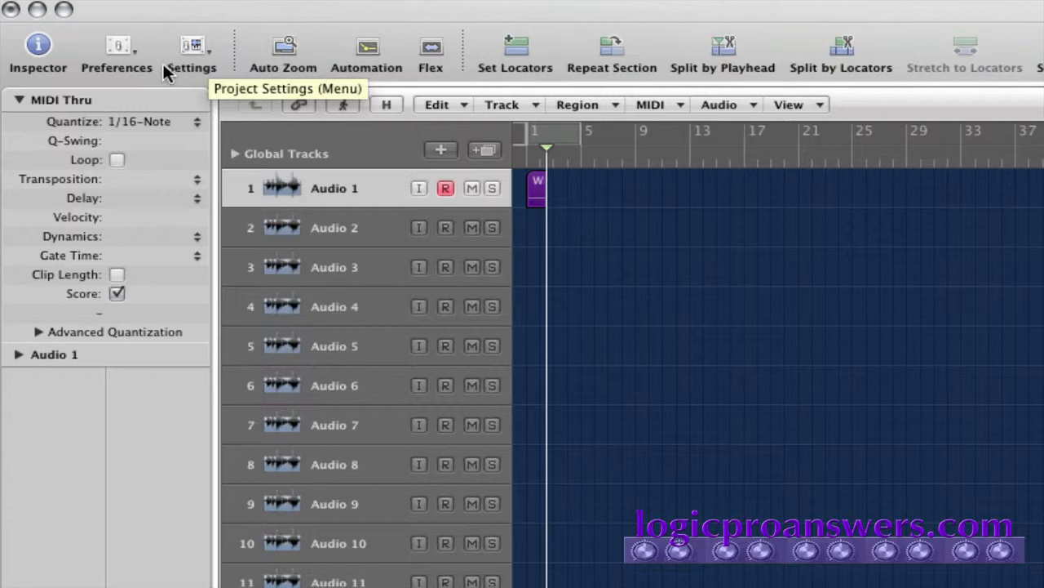
mouse_move(170, 98)
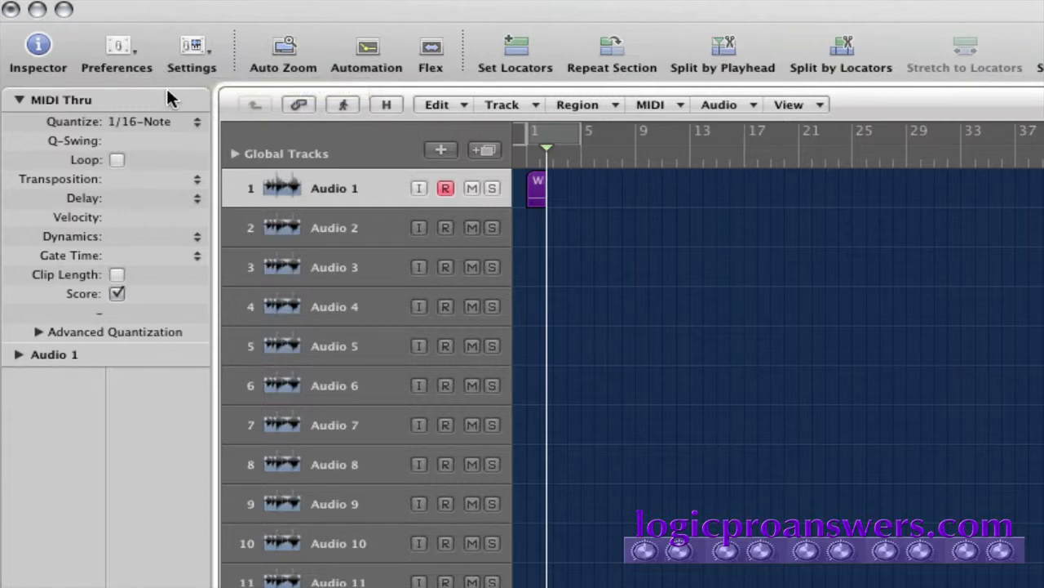
Show the Recording settings page with folder ~/Desktop/Where do all the files go/Audio Files.
left_click(192, 44)
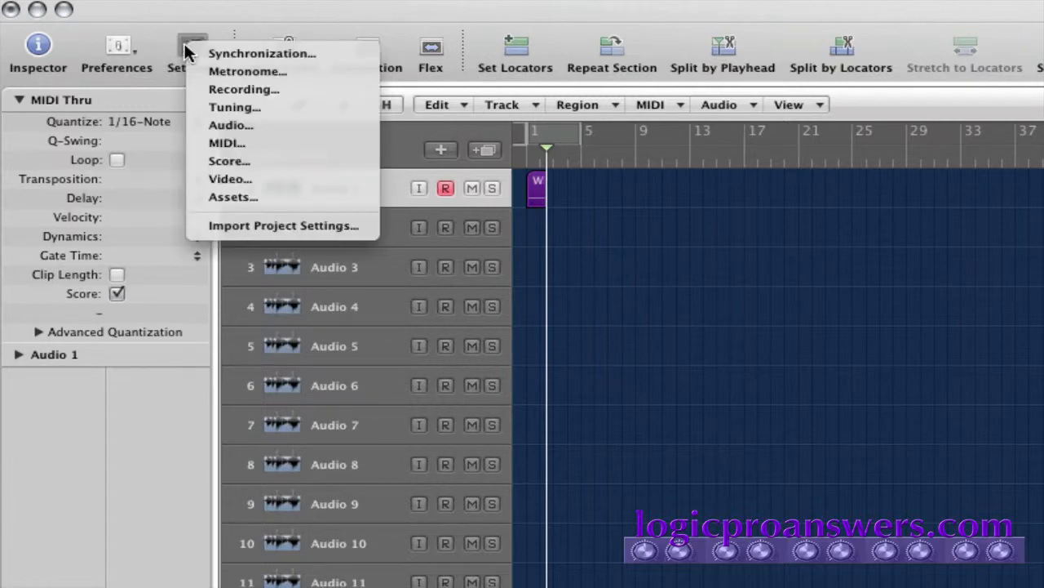
left_click(243, 89)
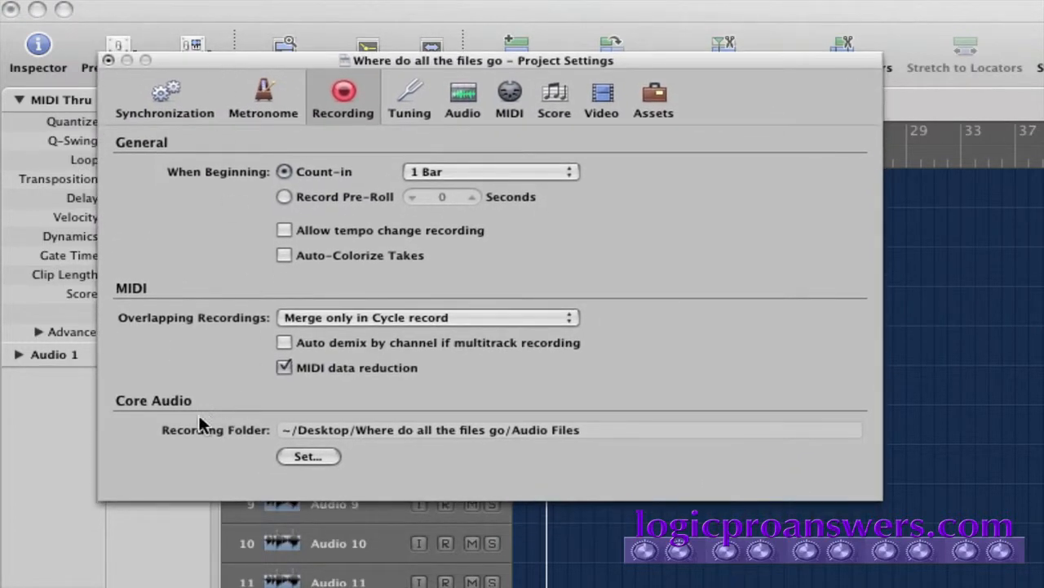
mouse_move(368, 475)
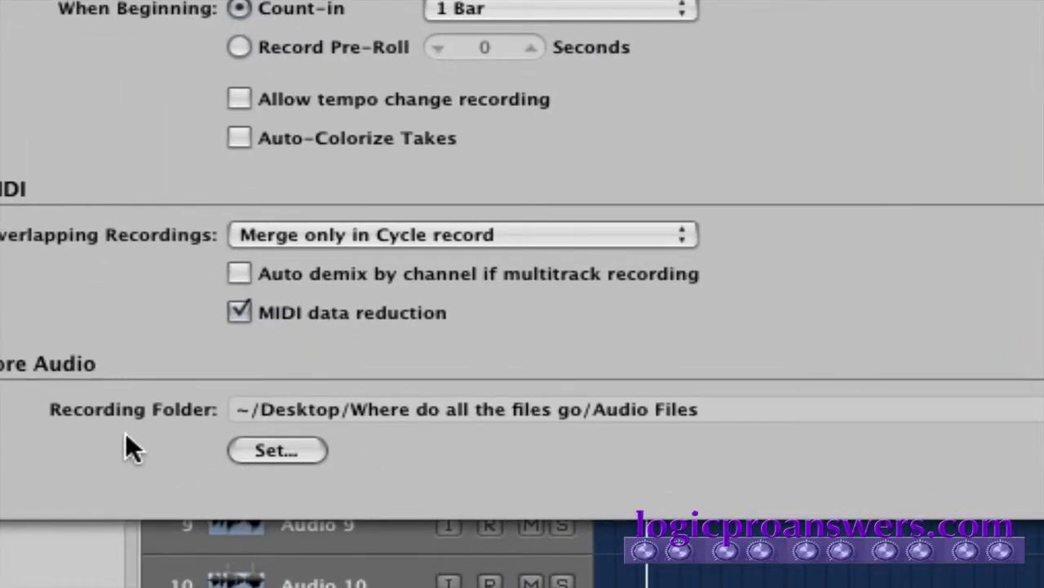
mouse_move(399, 477)
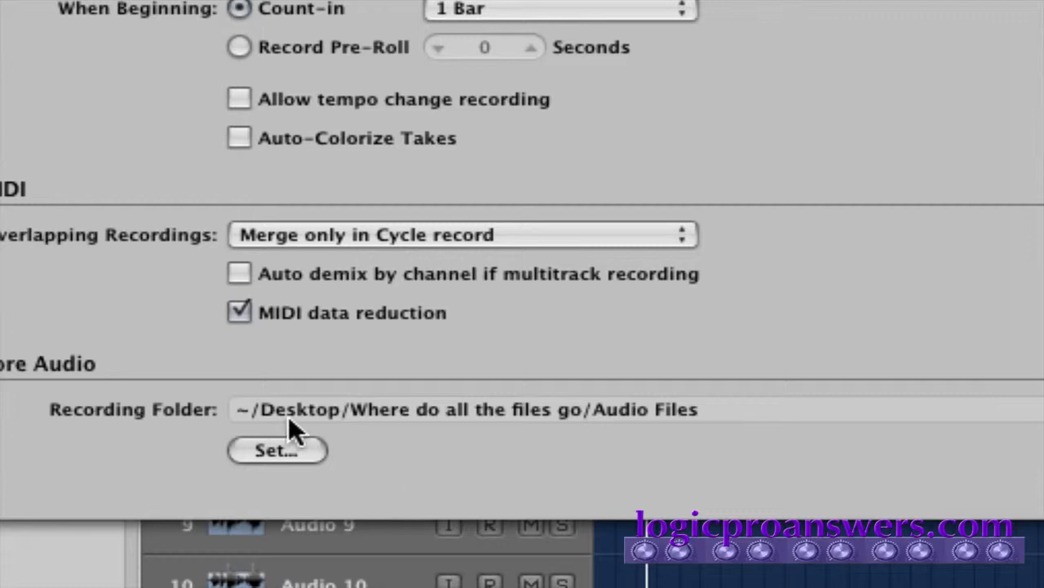
mouse_move(452, 433)
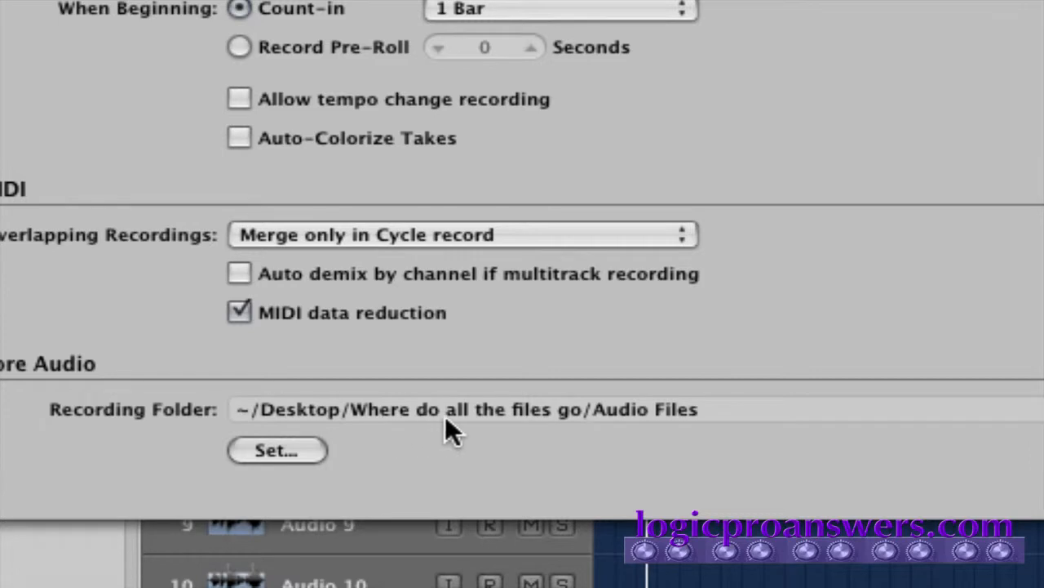